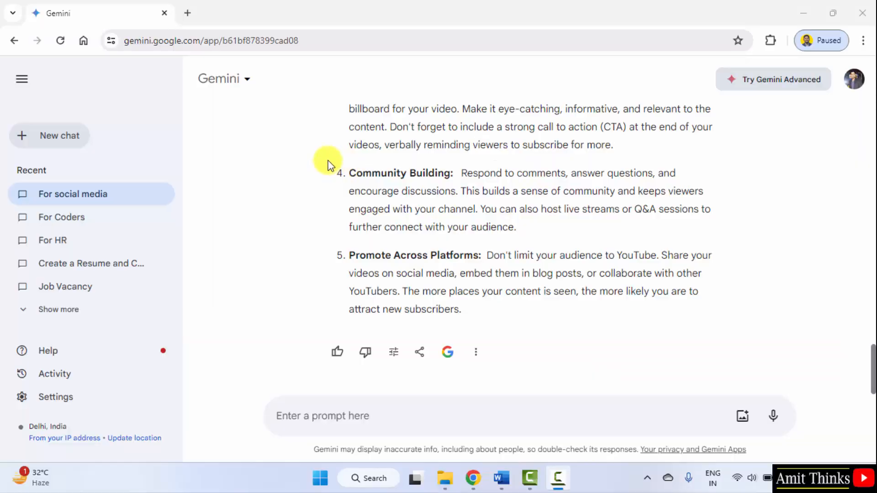
mouse_move(87, 143)
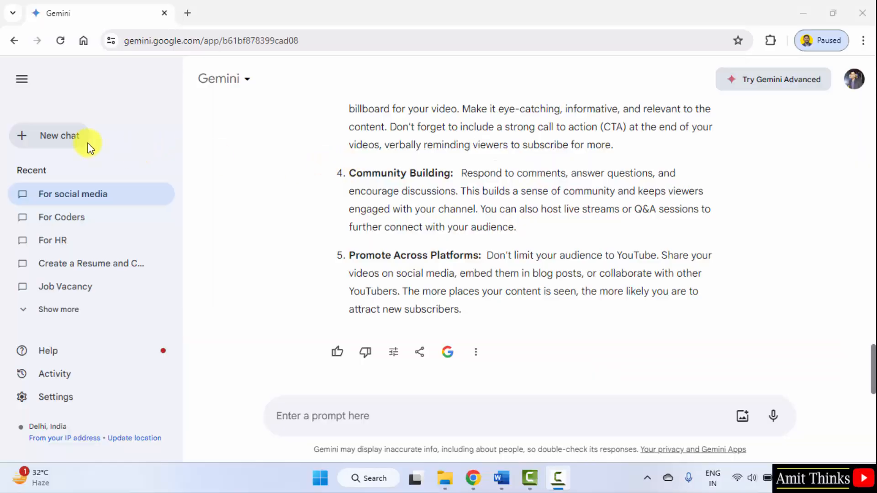
- Start a new blank Gemini chat from the sidebar
left_click(59, 135)
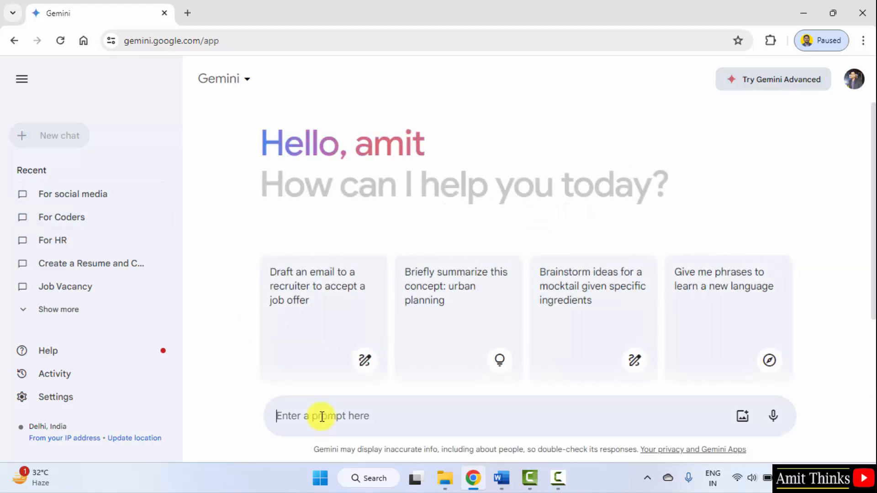
mouse_move(439, 409)
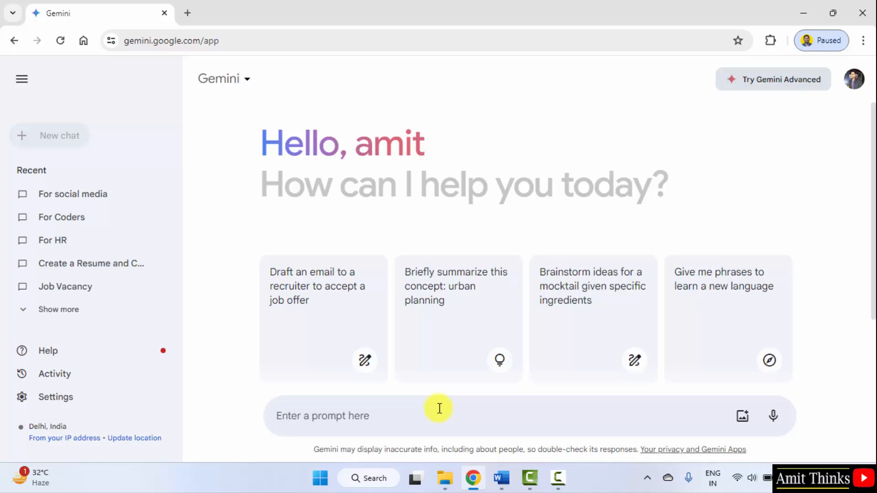
- Type the prompt: Fix the spelling and grammar of "Crickett is loved is India"
type("Cricket is loved in")
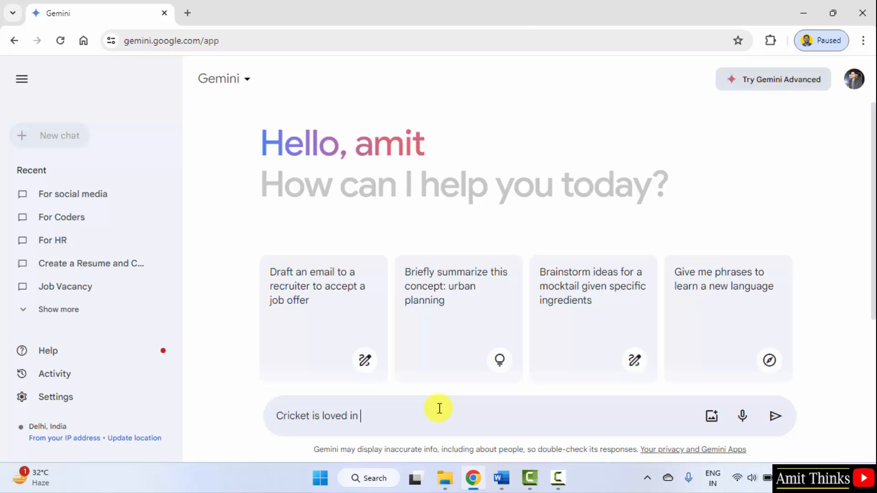
type("India\".")
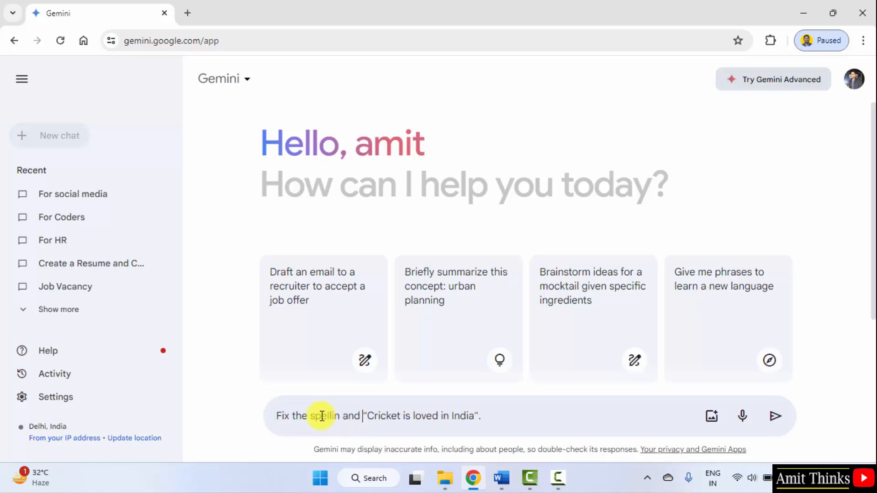
type("grammar of the following text:")
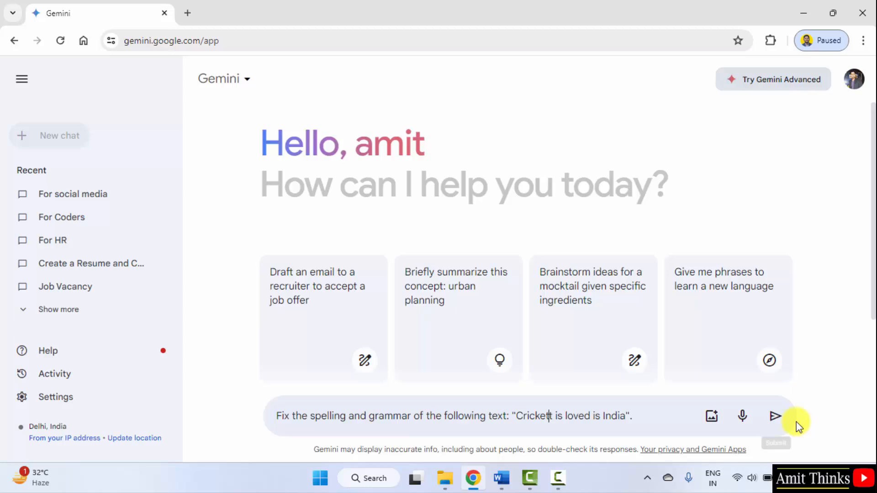
- Send the request, then copy Gemini's answer 'Cricket is loved in India.' via its menu
left_click(776, 417)
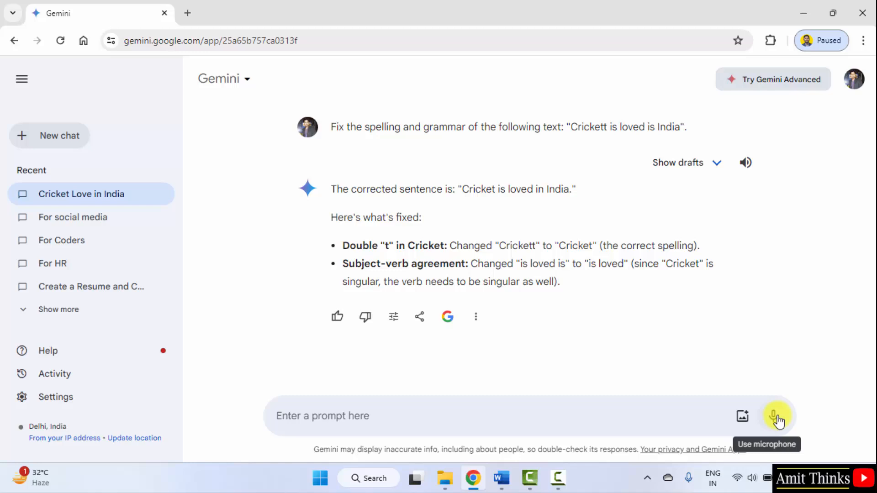
mouse_move(615, 170)
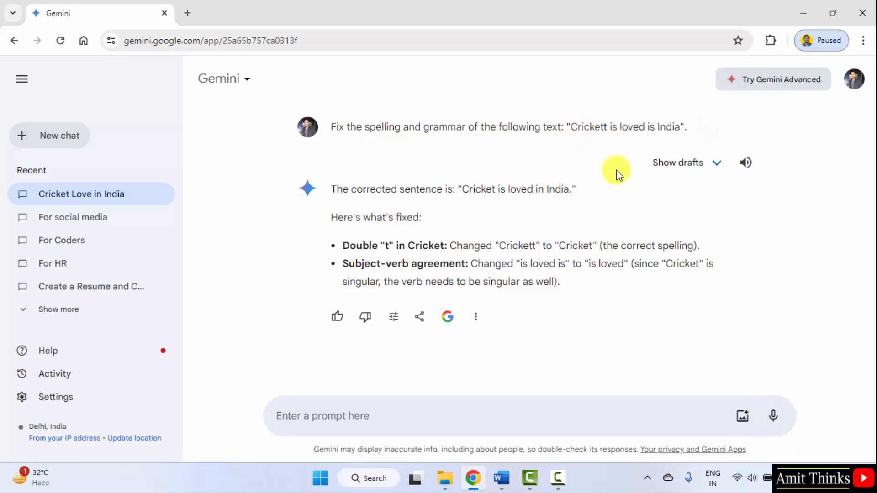
mouse_move(460, 247)
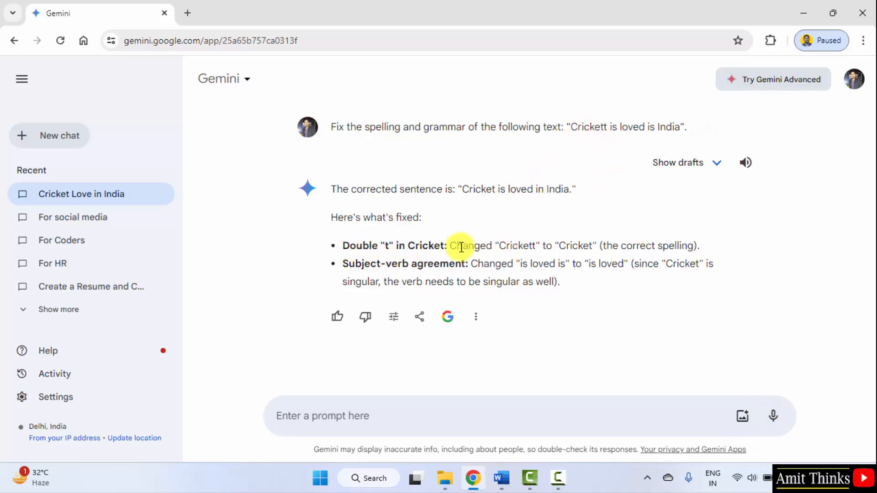
mouse_move(438, 263)
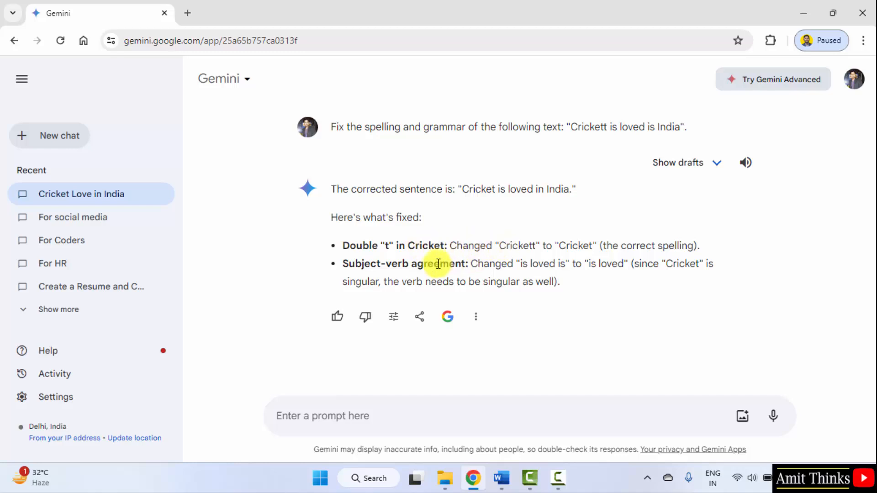
mouse_move(623, 134)
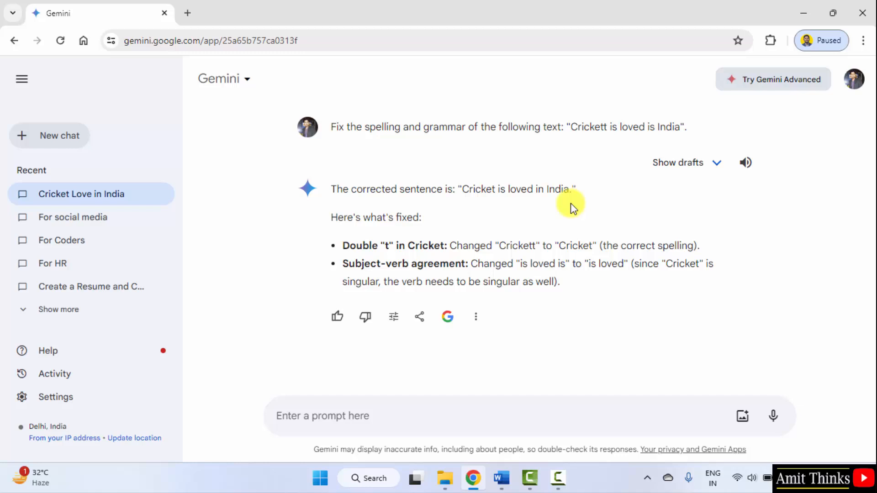
mouse_move(565, 285)
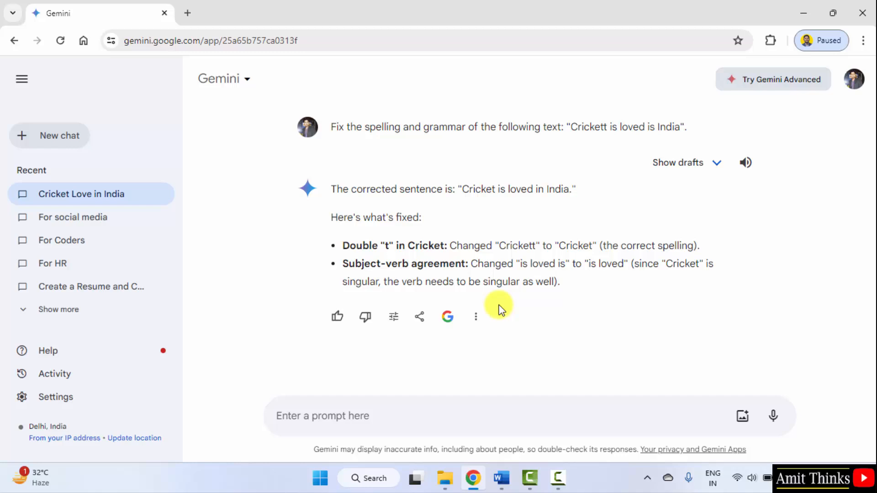
left_click(476, 316)
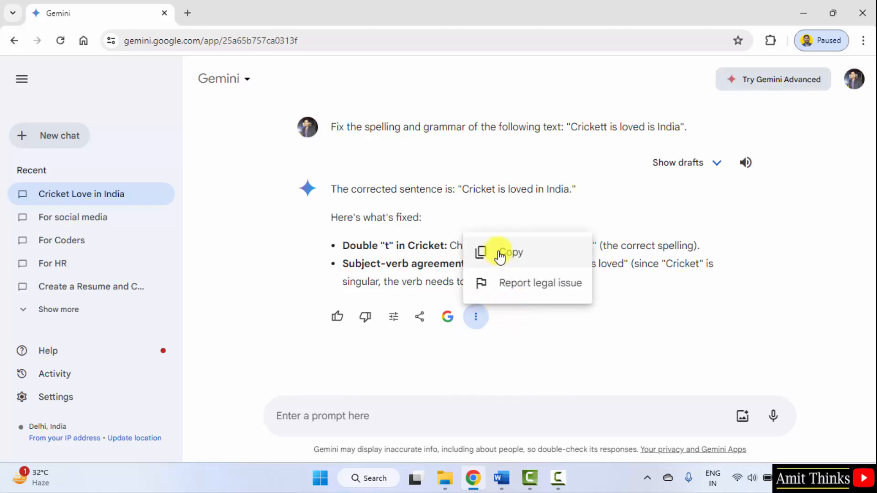
left_click(419, 317)
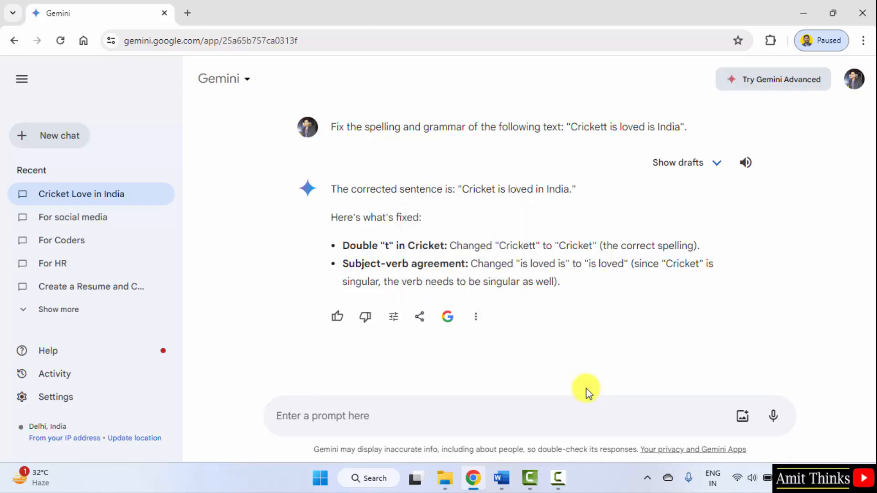
- Rename the 'Cricket Love in India' chat to 'Fix the grammar'
left_click(162, 194)
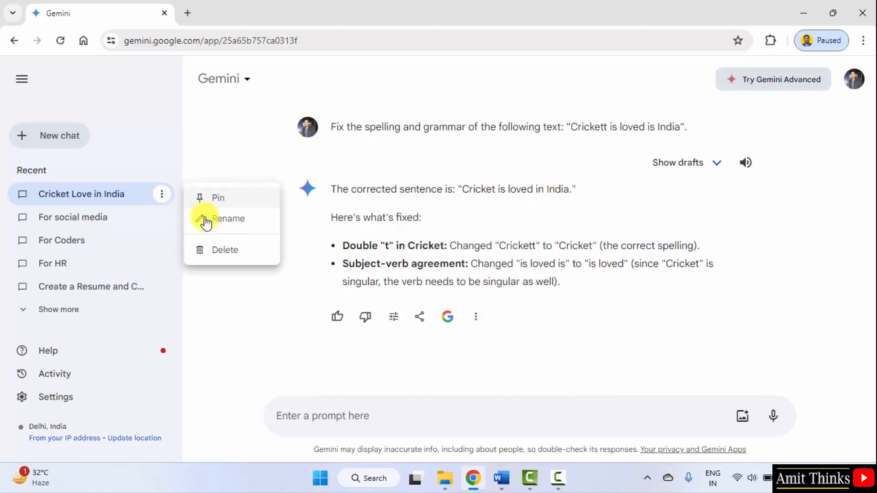
left_click(227, 219)
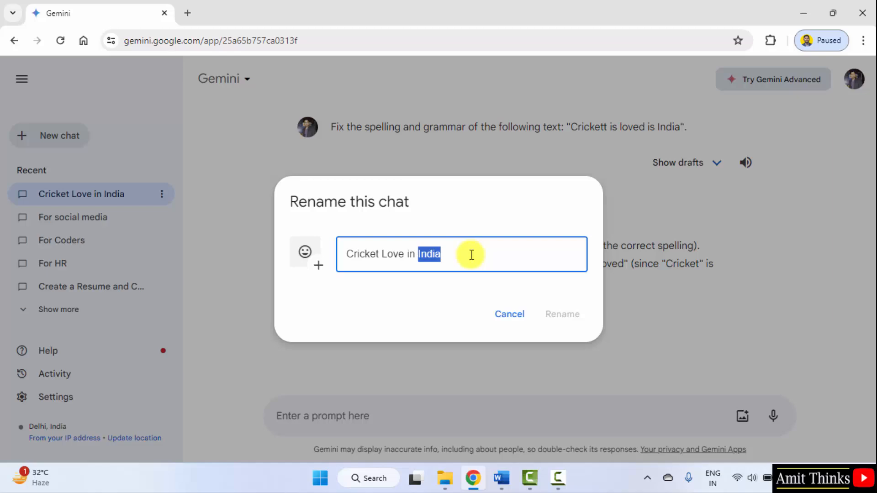
type("Fix the gram")
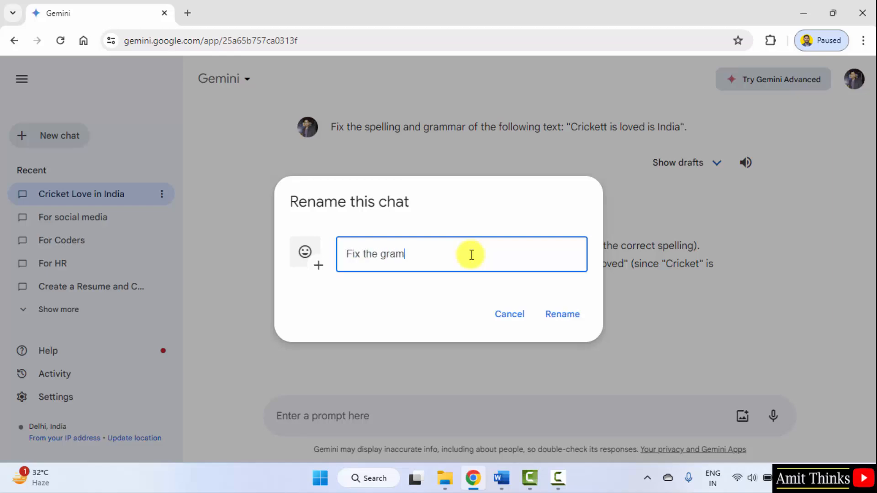
left_click(562, 313)
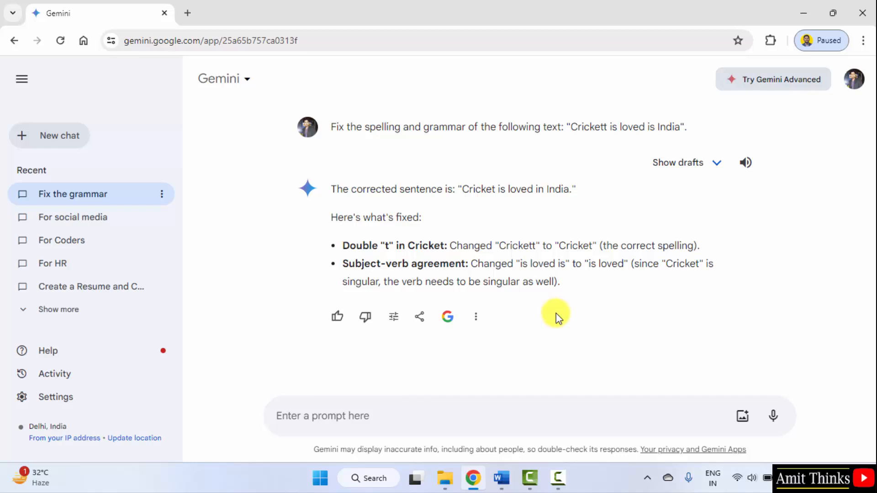
mouse_move(556, 218)
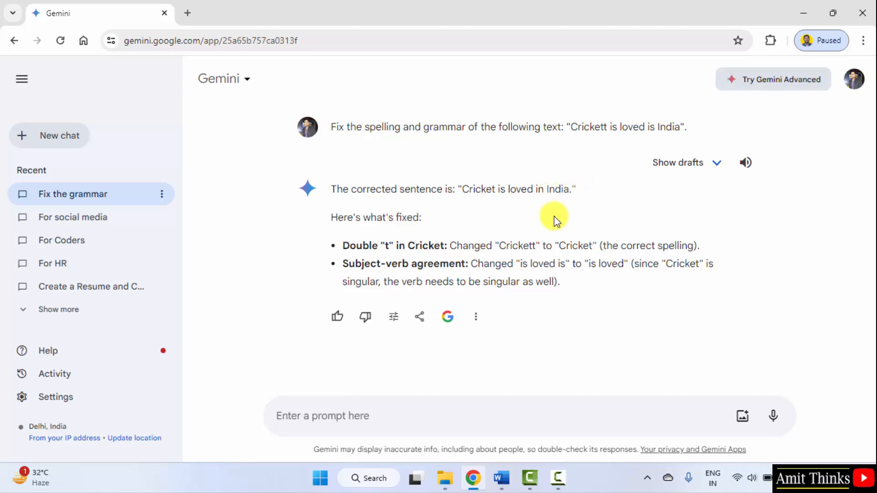
mouse_move(551, 260)
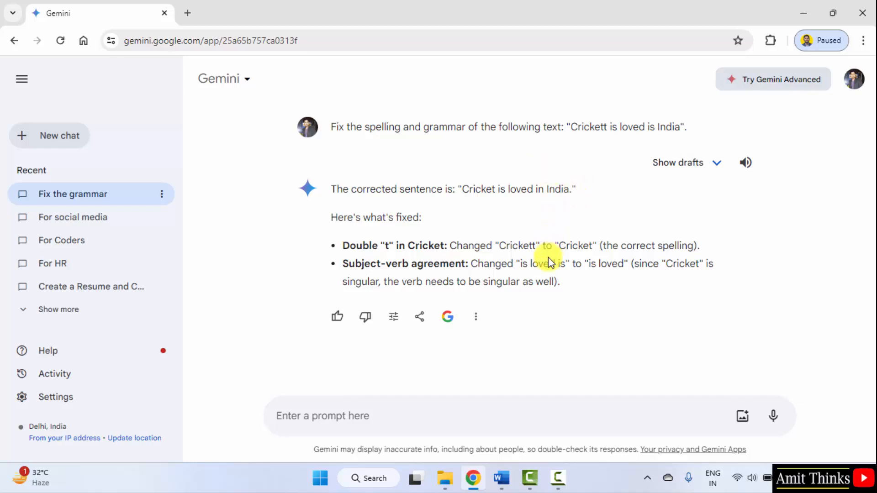
mouse_move(570, 278)
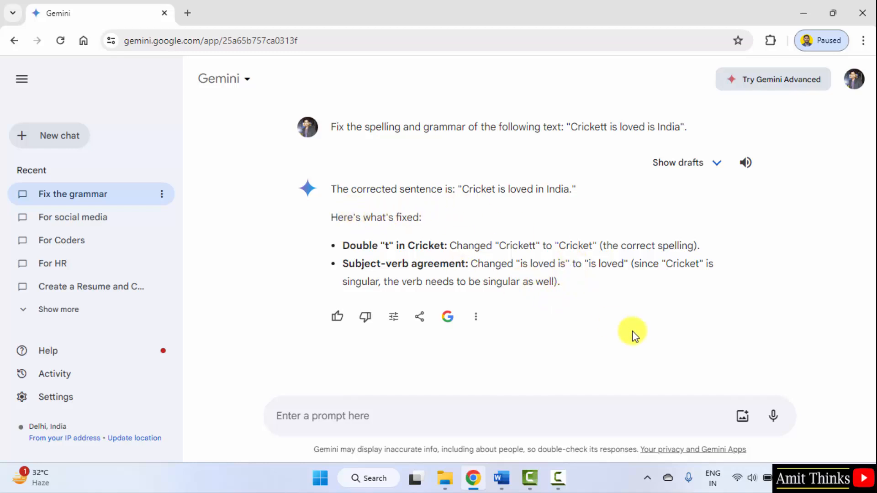
mouse_move(633, 331)
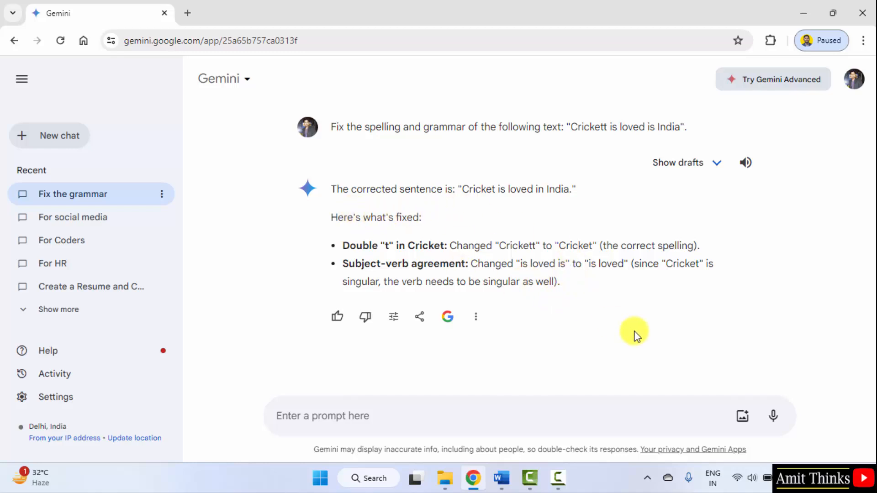